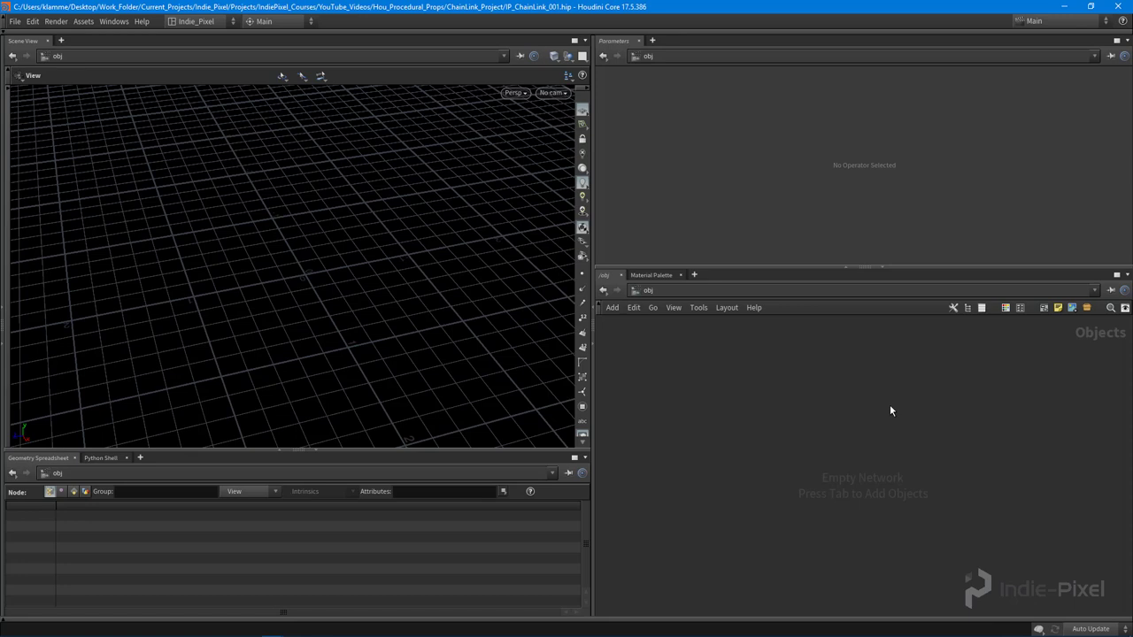
# Create a Geometry object via the Tab menu and rename it chain_link_generator
pyautogui.press('Tab')
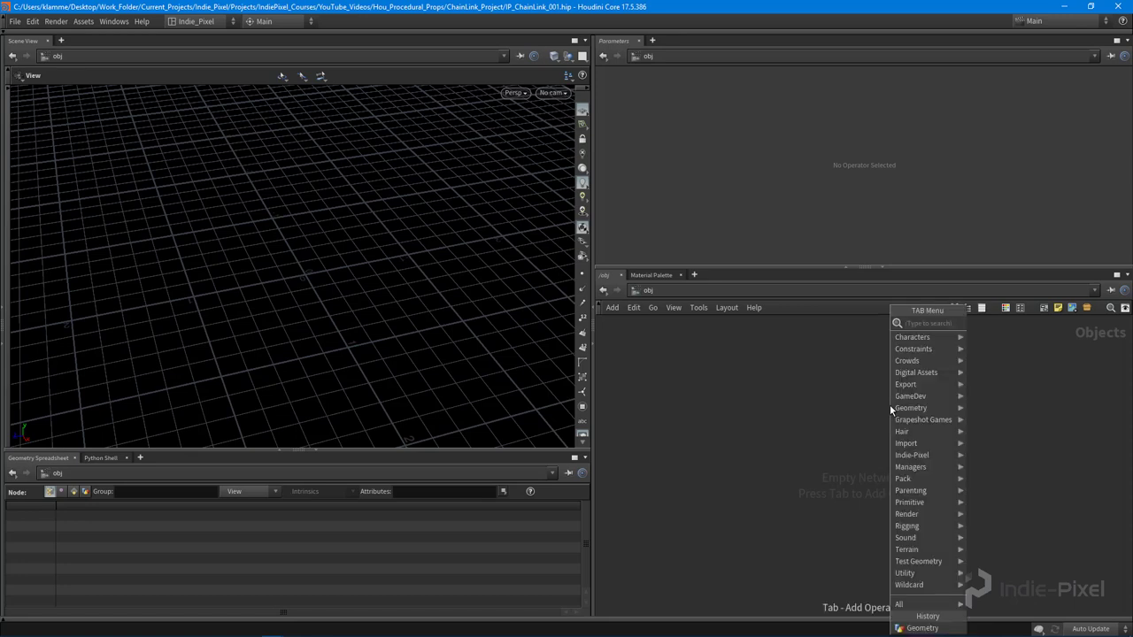
pyautogui.click(909, 407)
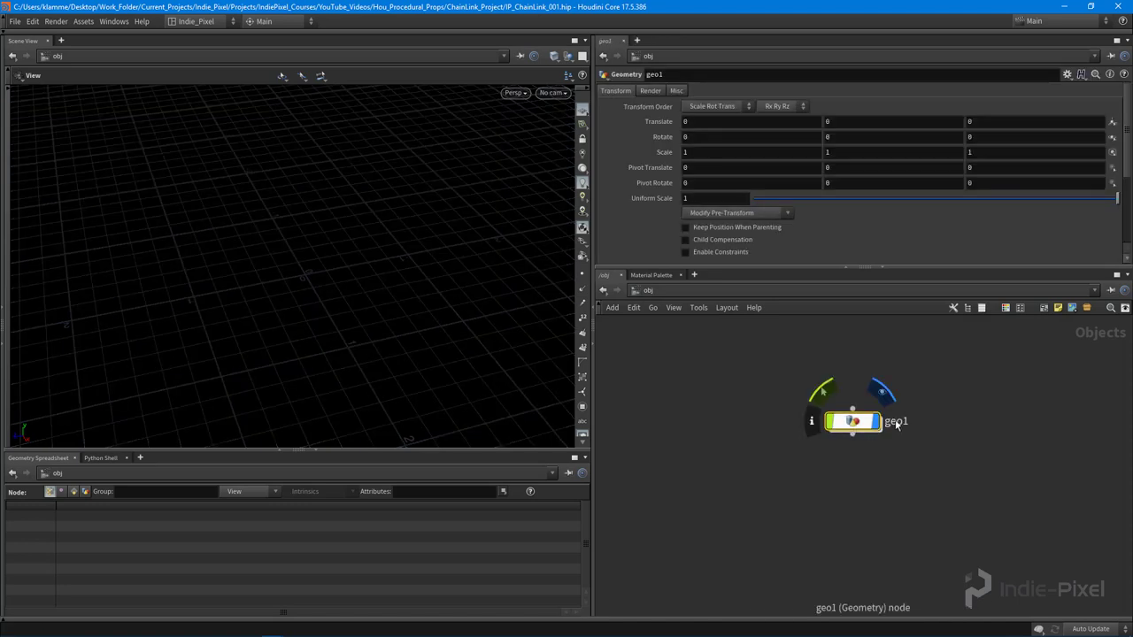
pyautogui.doubleClick(895, 421)
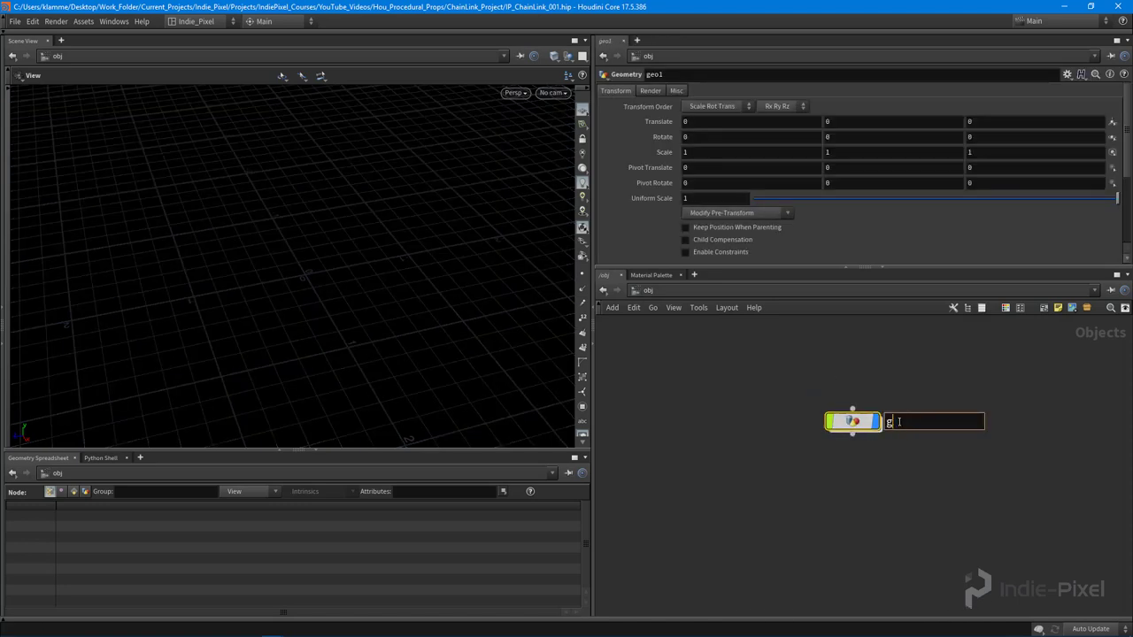
pyautogui.write('chain_link')
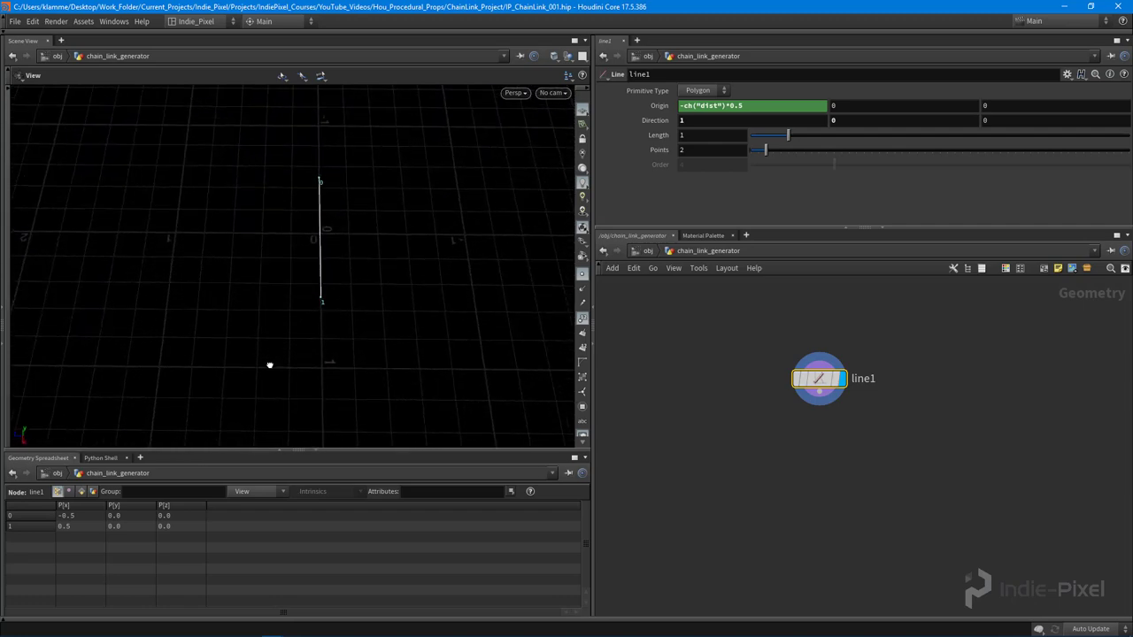
# Set the Line SOP to a vertical length-1 line from the origin with 21 points
pyautogui.moveTo(269, 365); pyautogui.dragTo(416, 310)
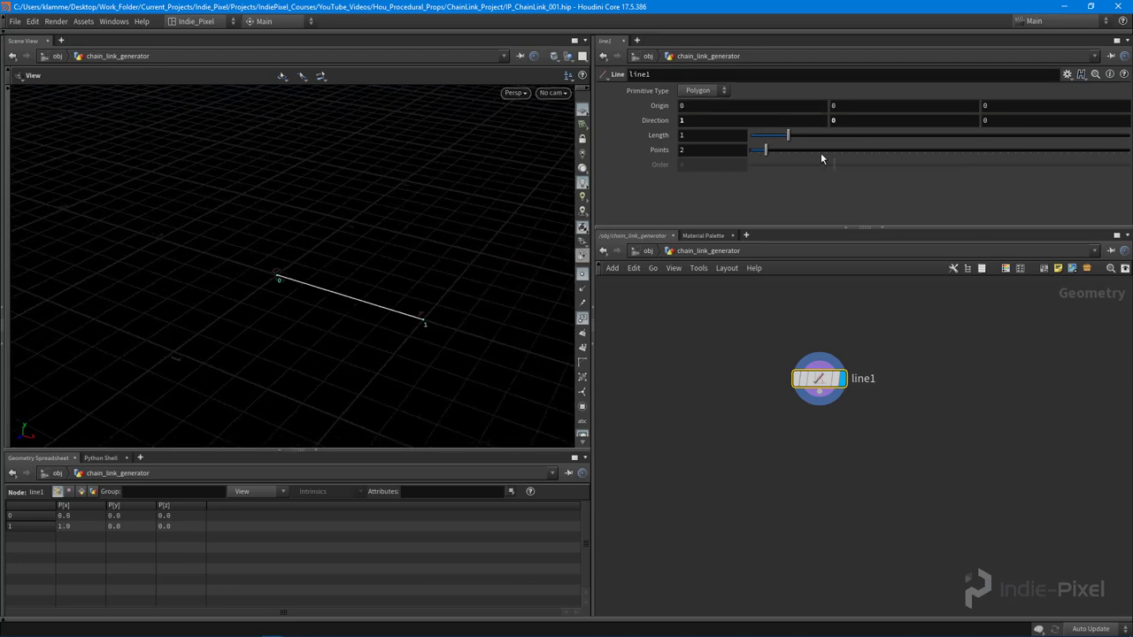
pyautogui.write('1')
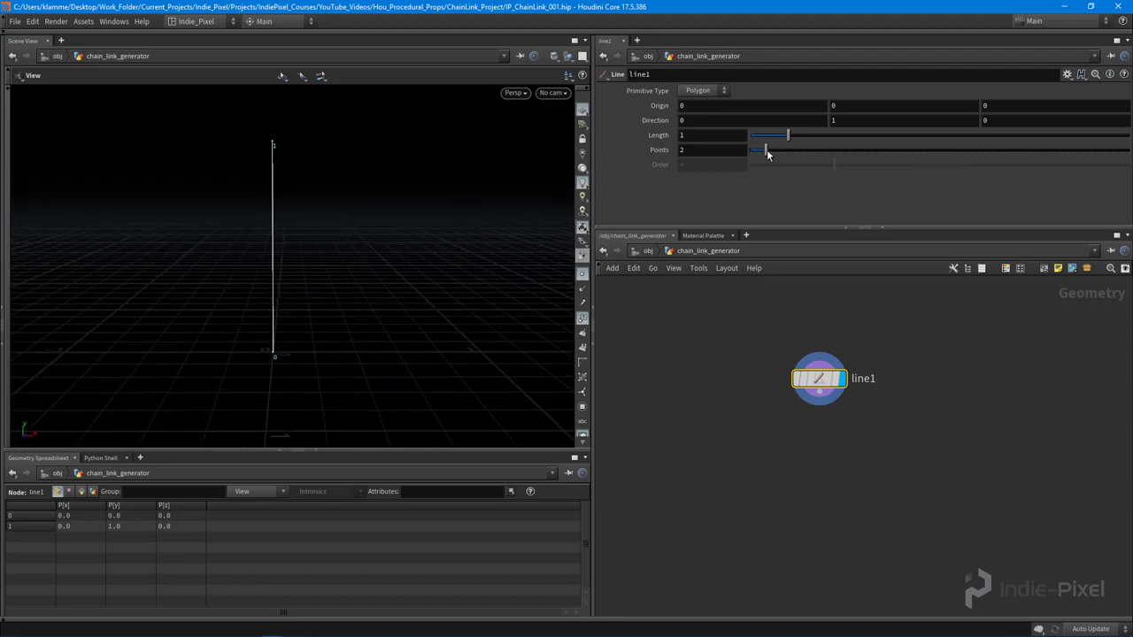
pyautogui.moveTo(764, 149); pyautogui.dragTo(906, 149)
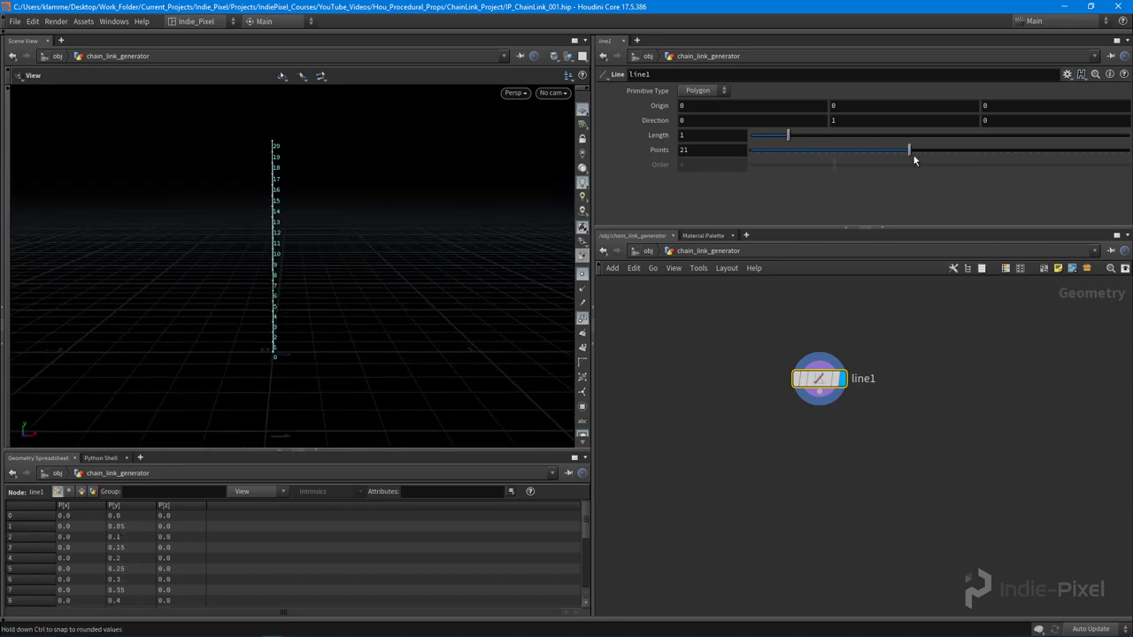
pyautogui.moveTo(906, 148); pyautogui.dragTo(917, 148)
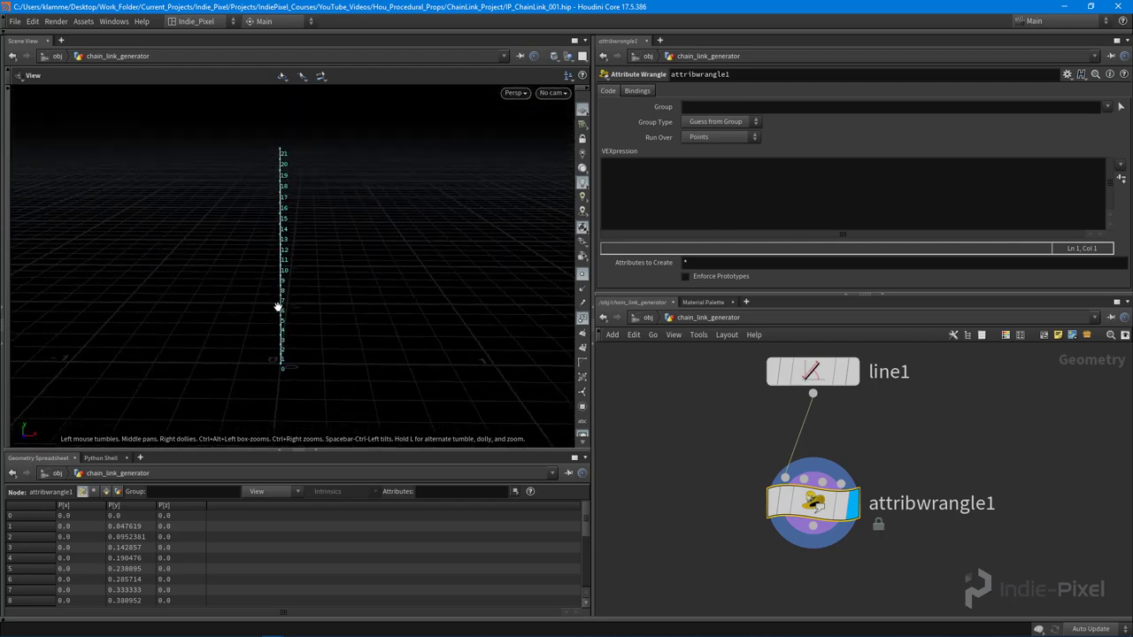
pyautogui.moveTo(287, 305)
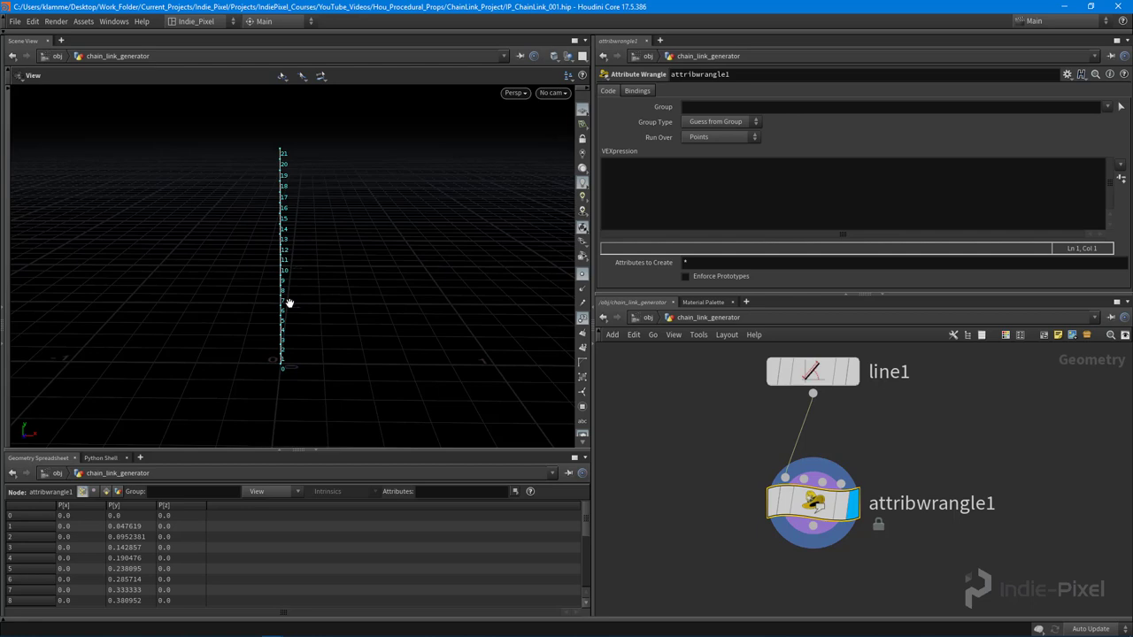
# Begin the Attribute Wrangle's VEXpression with @P.x
pyautogui.click(789, 186)
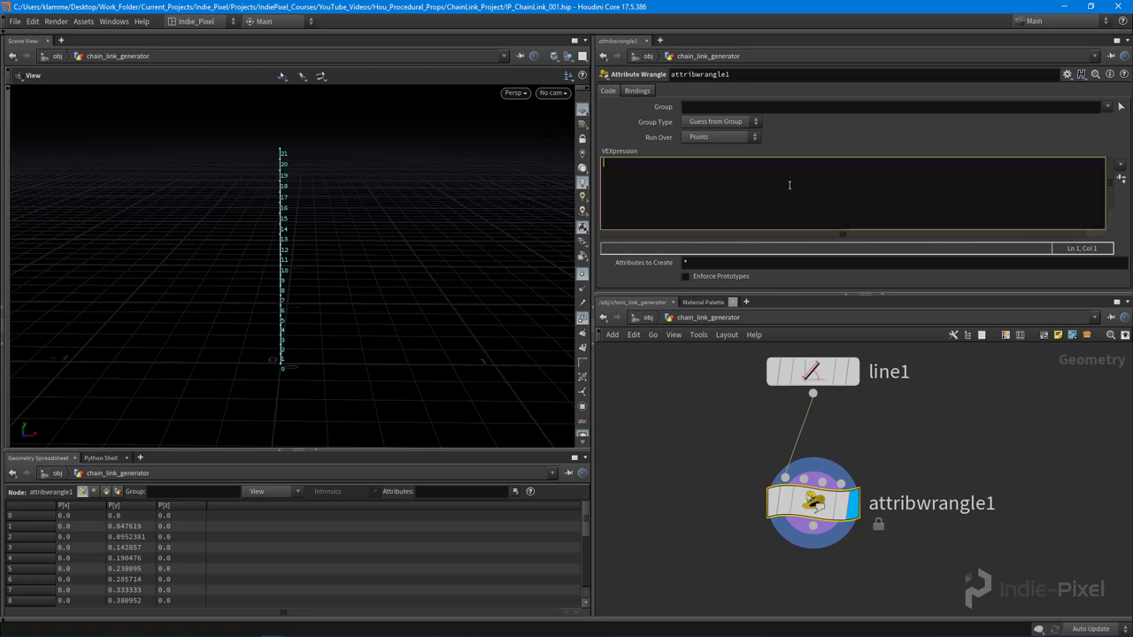
pyautogui.write('@P.x')
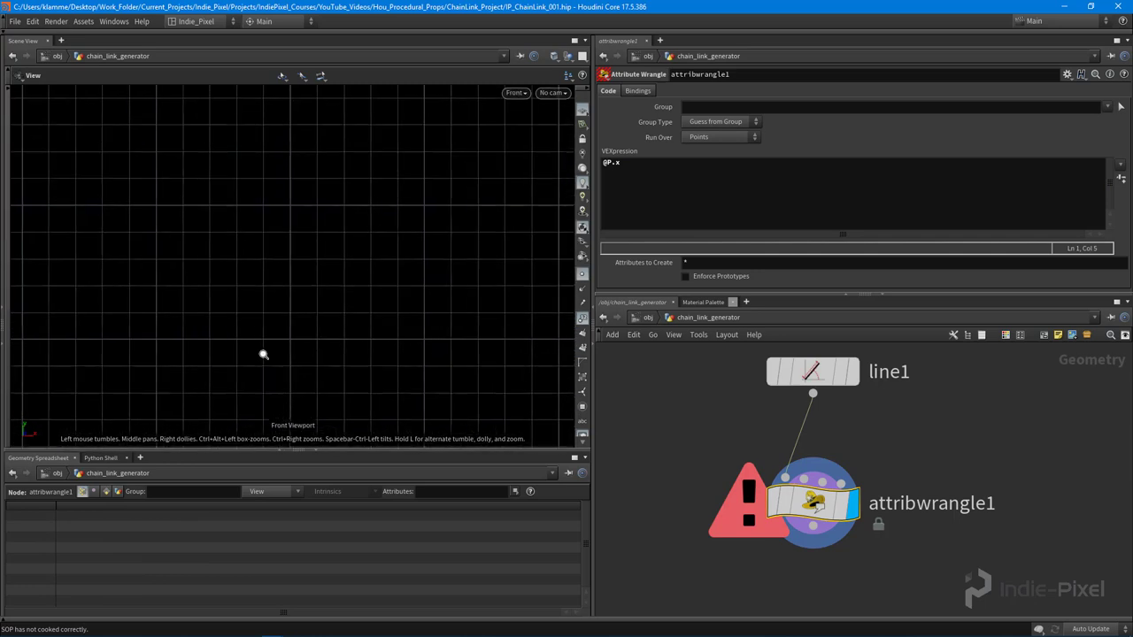
pyautogui.moveTo(300, 234)
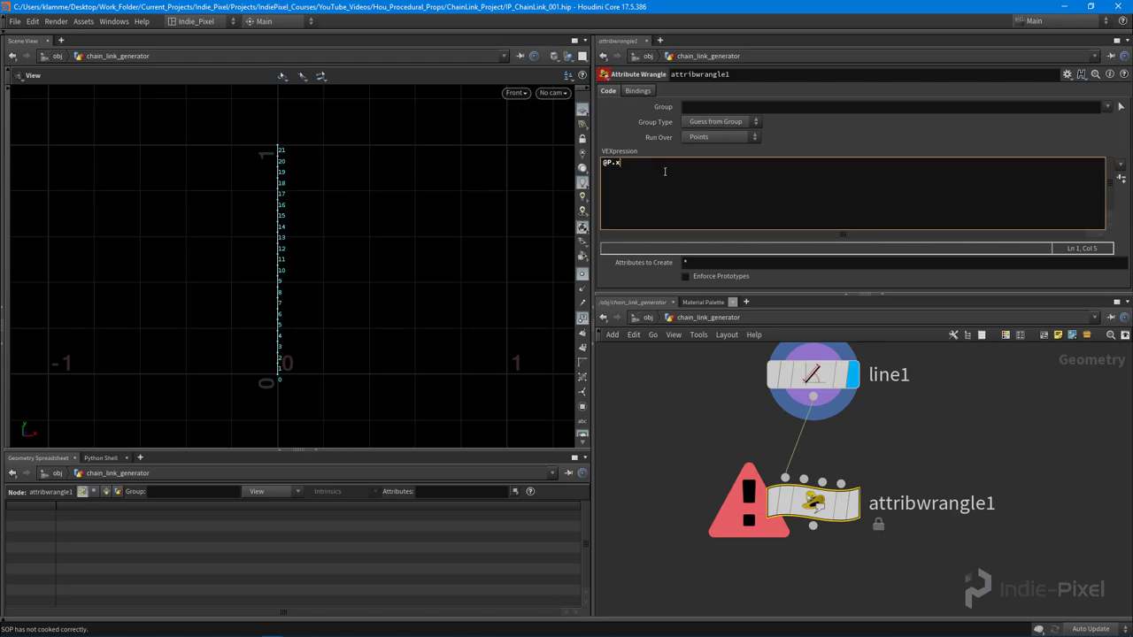
# Complete the expression as @P.x = cos(@P.y); so the line curves
pyautogui.write('=')
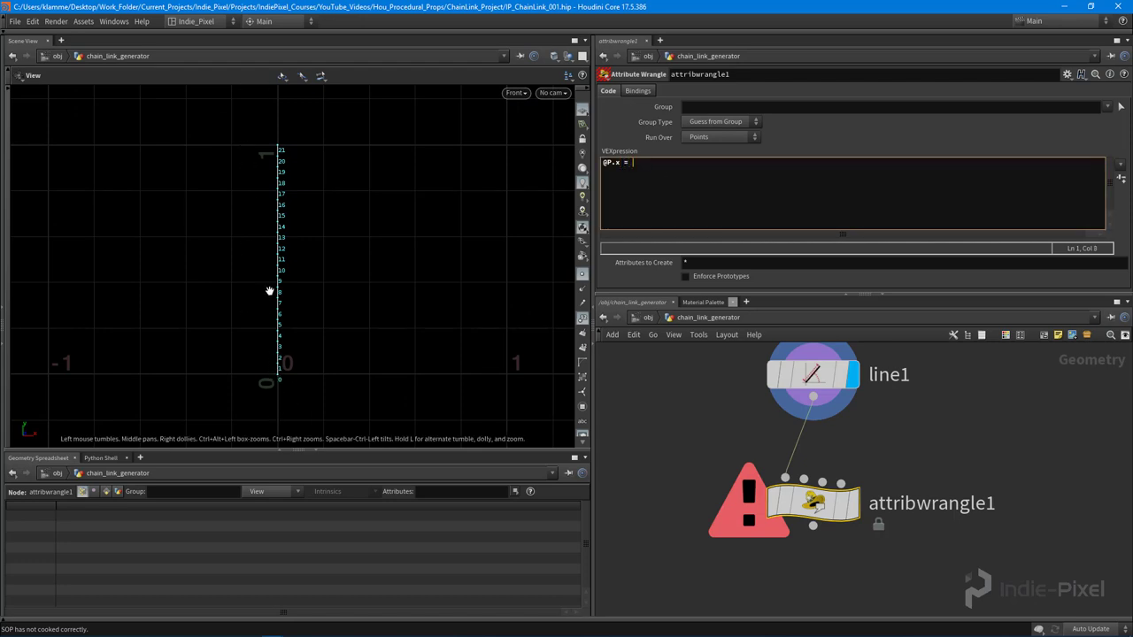
pyautogui.moveTo(273, 187)
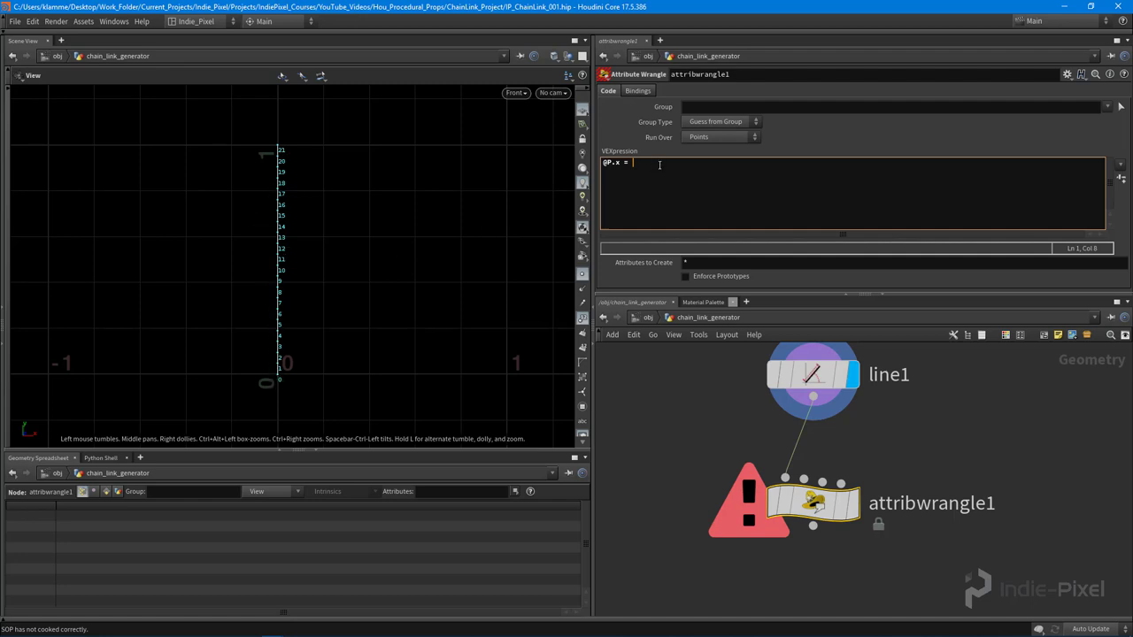
pyautogui.write('cos()')
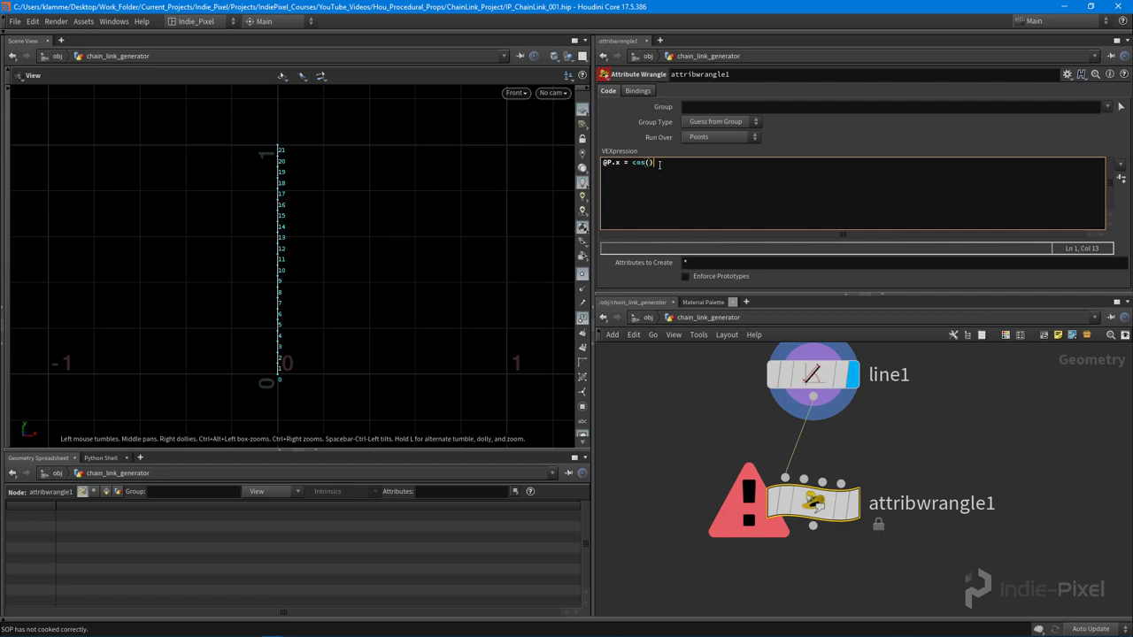
pyautogui.write('@P.y')
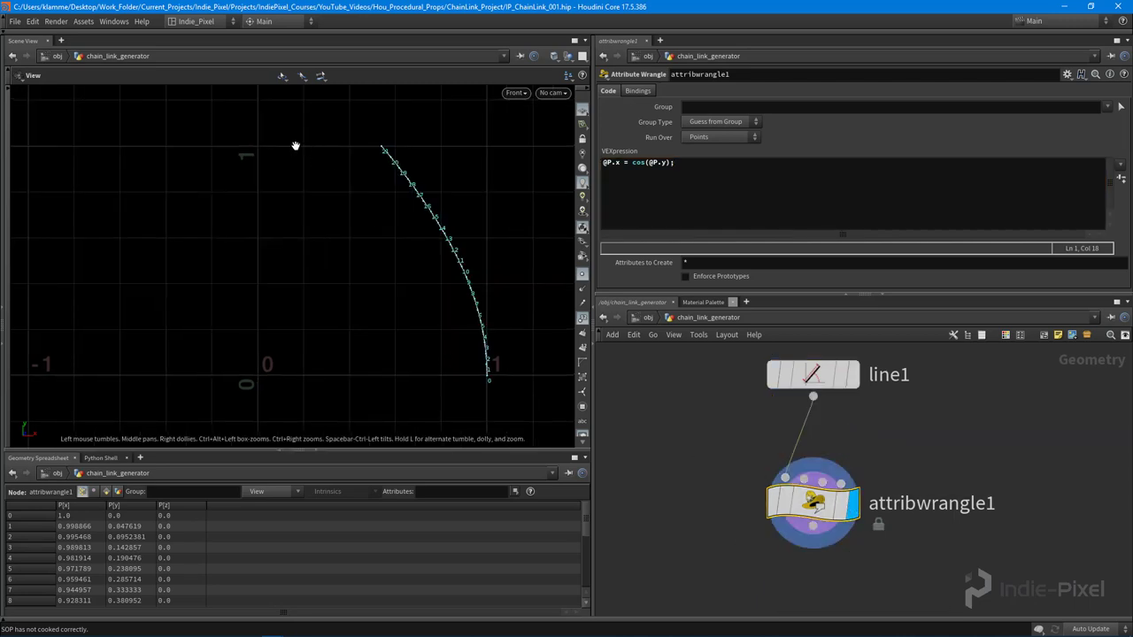
pyautogui.moveTo(446, 251)
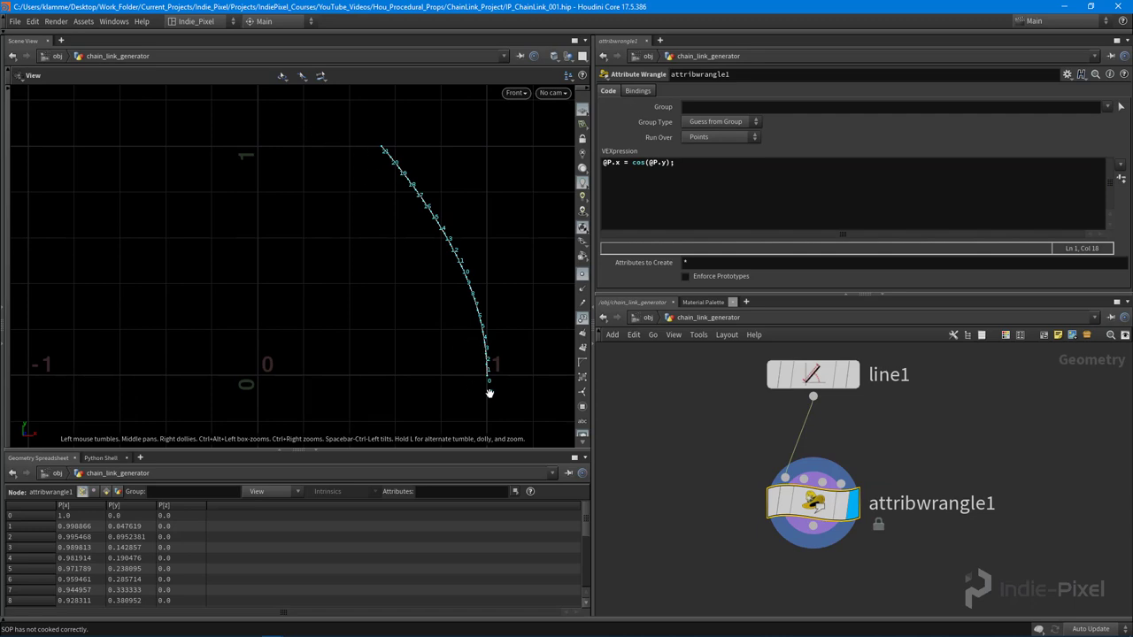
pyautogui.moveTo(272, 131)
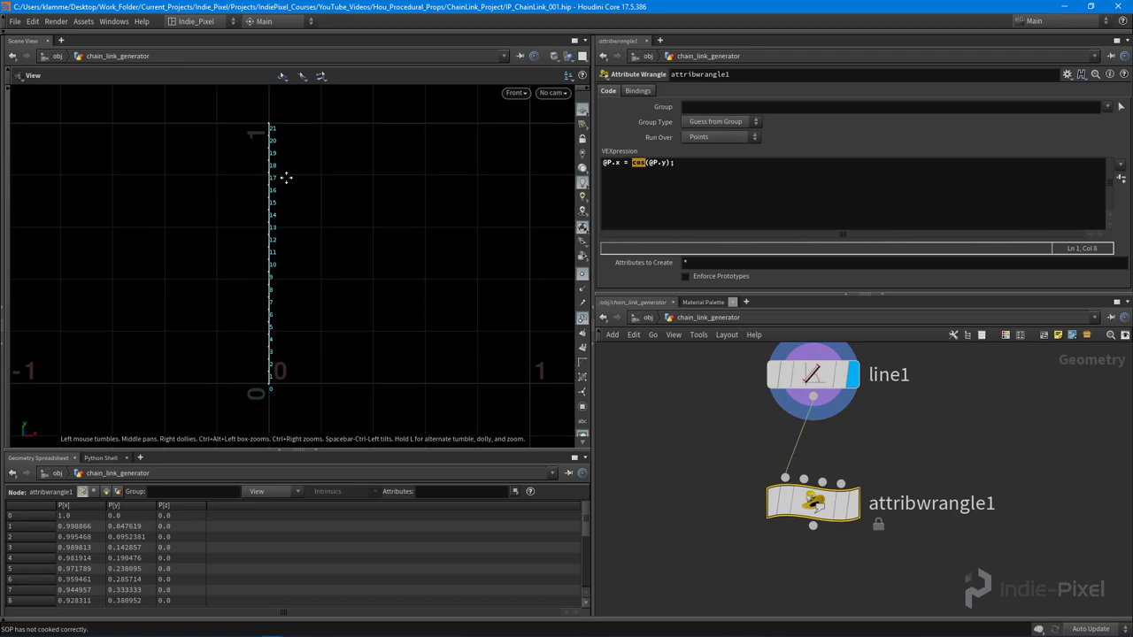
pyautogui.click(811, 374)
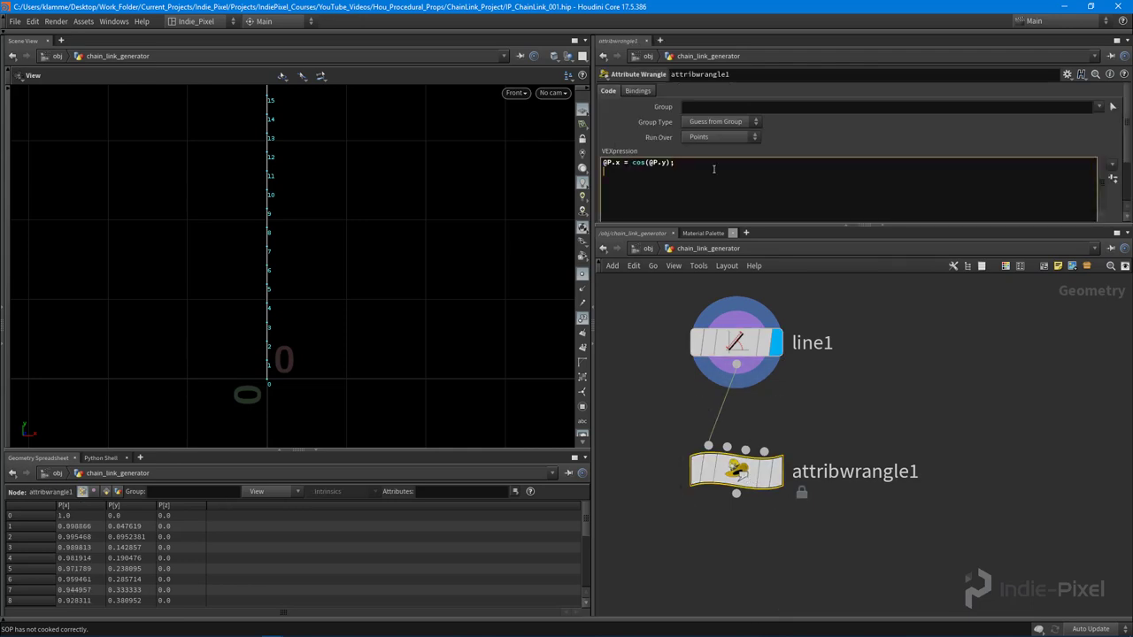
# Extend the cosine argument with a scale factor on @P.y for a wider curve
pyautogui.write('f@yval =')
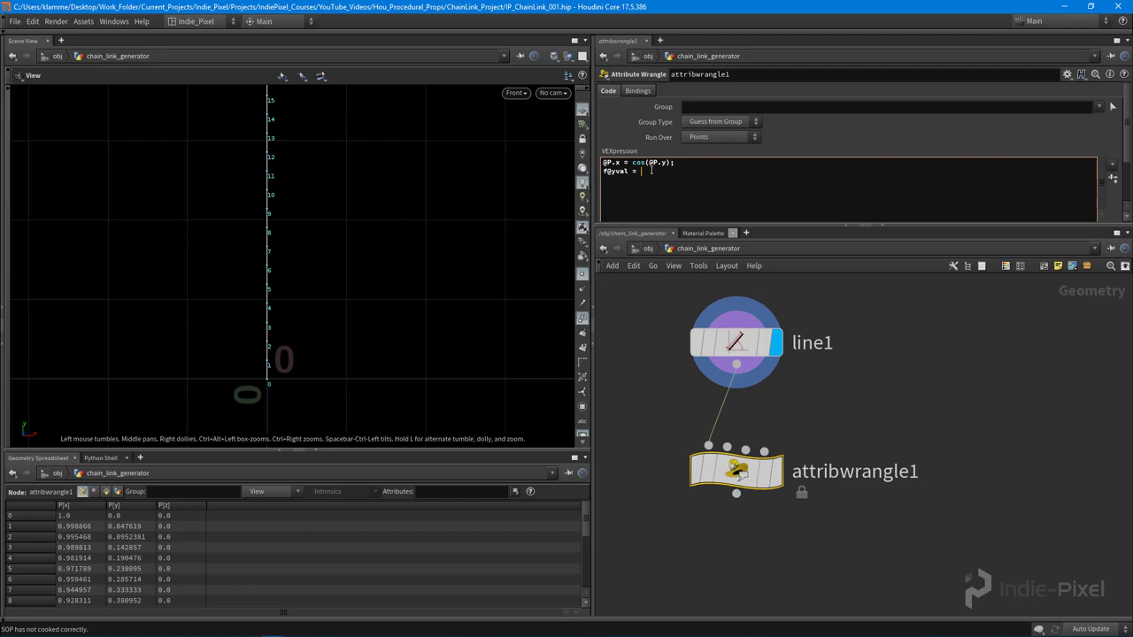
pyautogui.write('@P.y')
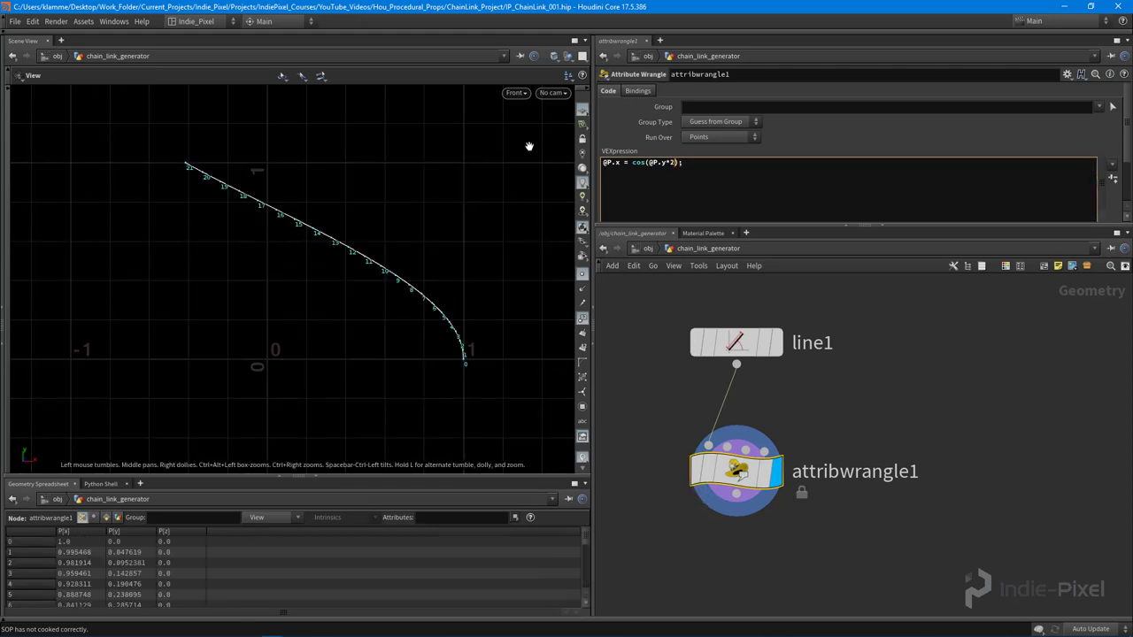
pyautogui.moveTo(248, 208)
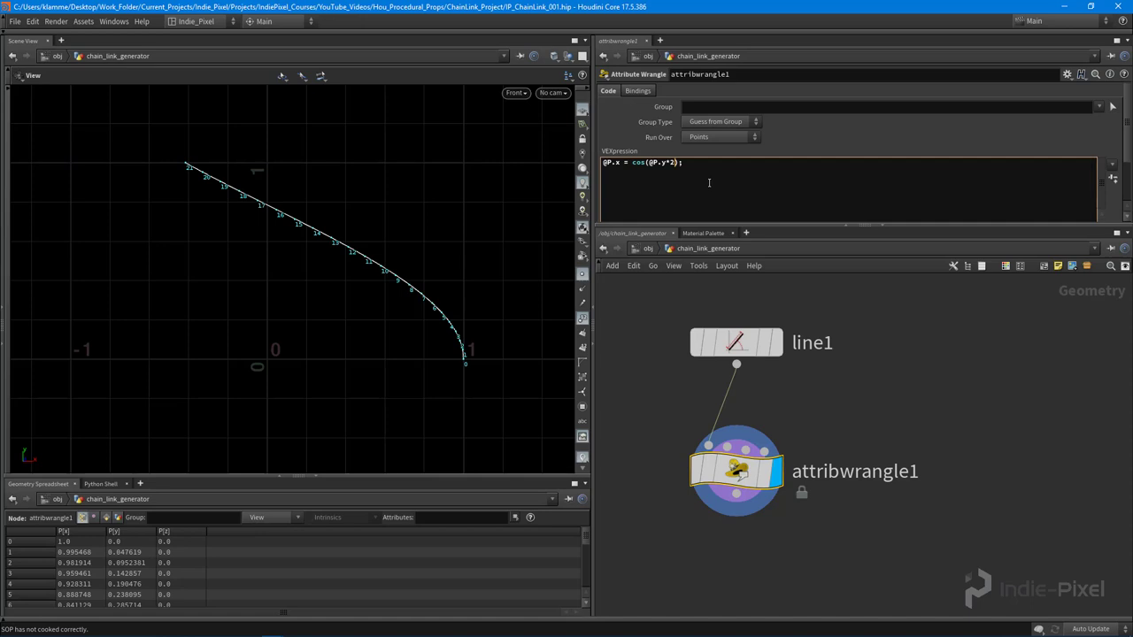
pyautogui.moveTo(343, 368)
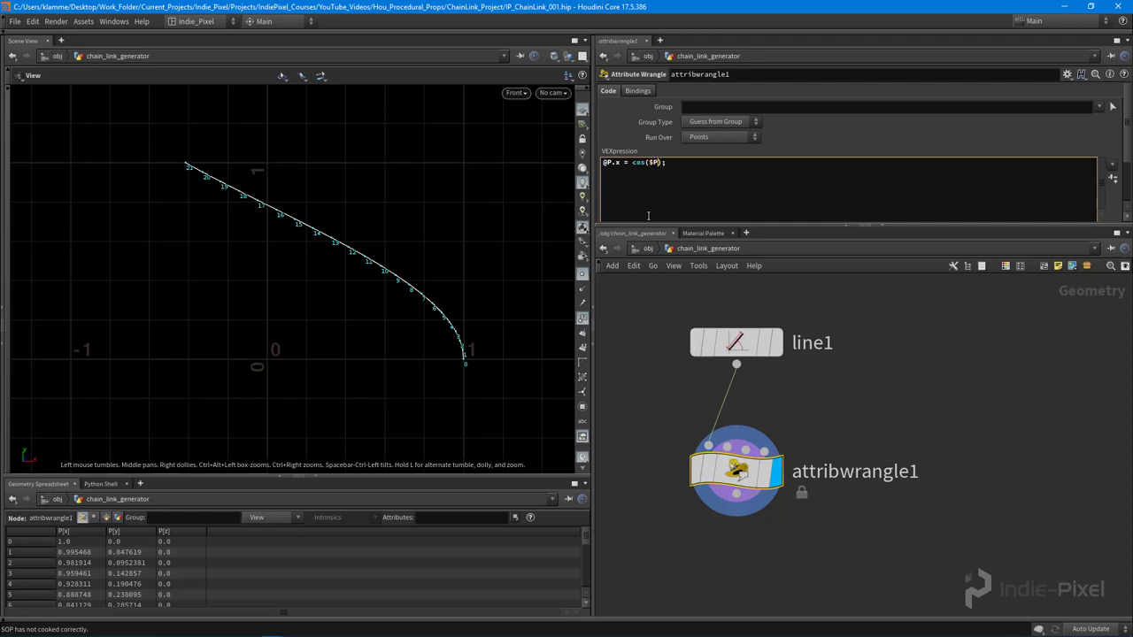
pyautogui.write('I * 2 * P')
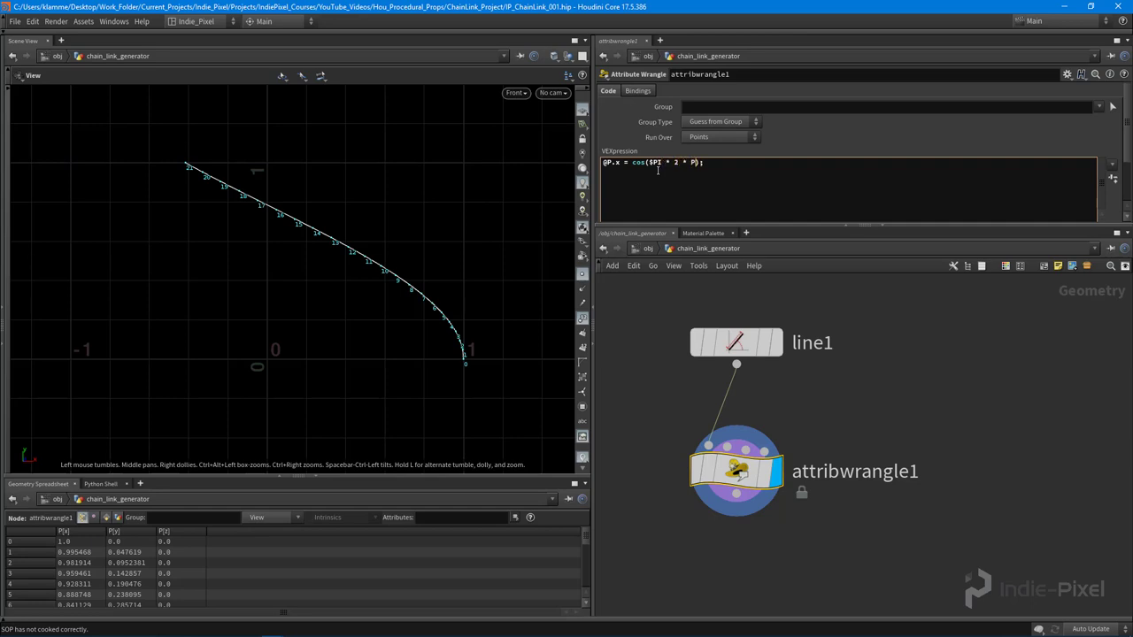
pyautogui.write('@P.y')
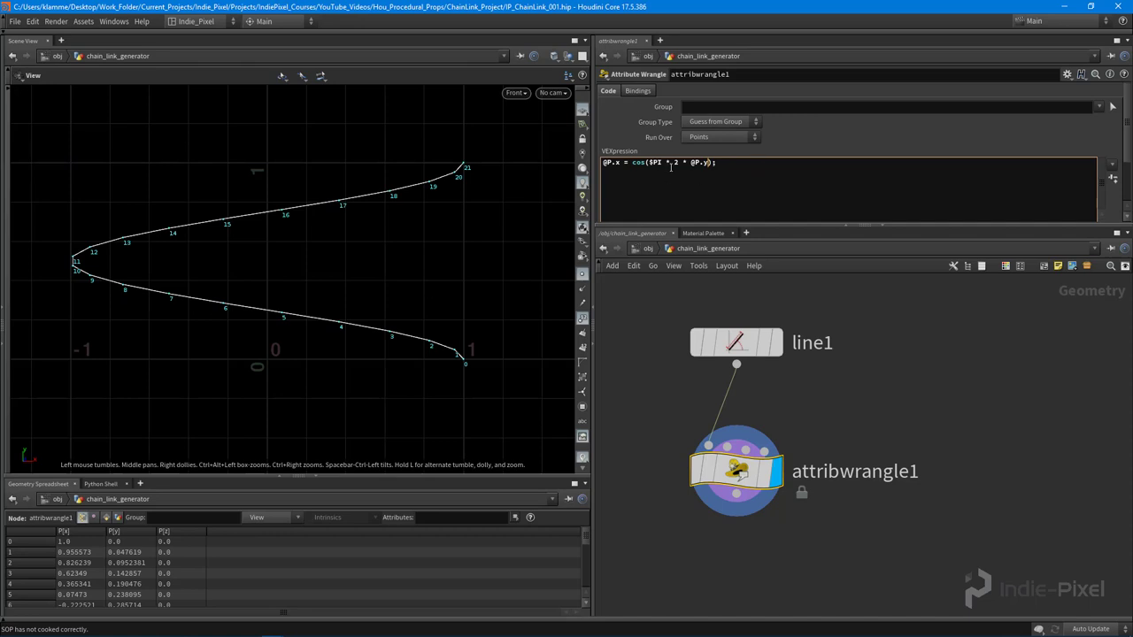
pyautogui.doubleClick(658, 163)
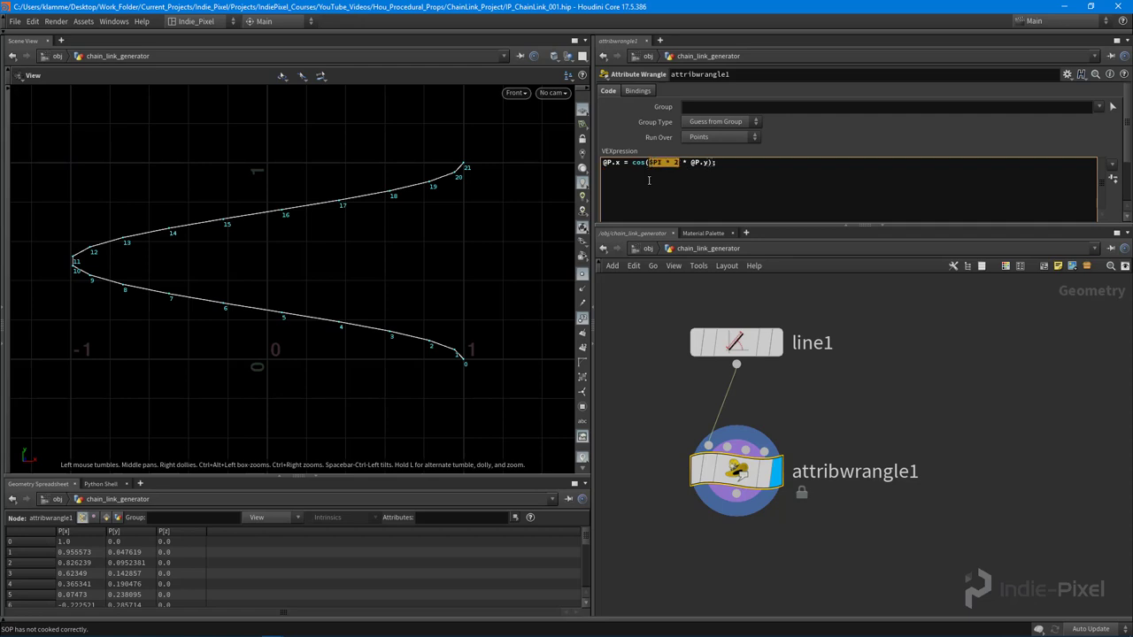
pyautogui.moveTo(659, 183)
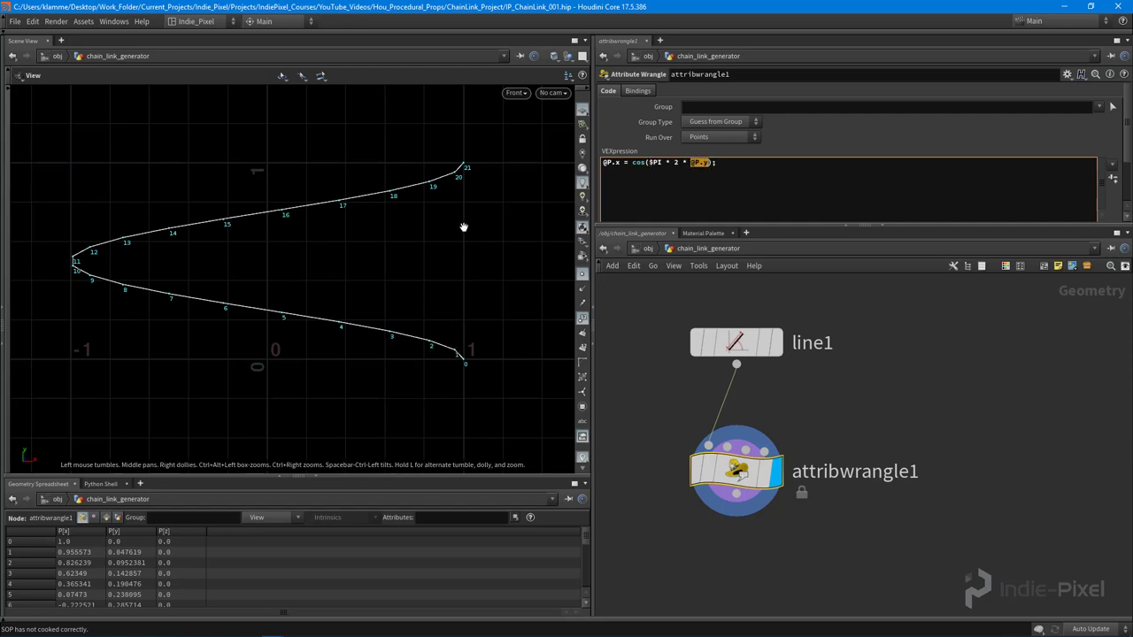
pyautogui.moveTo(403, 365)
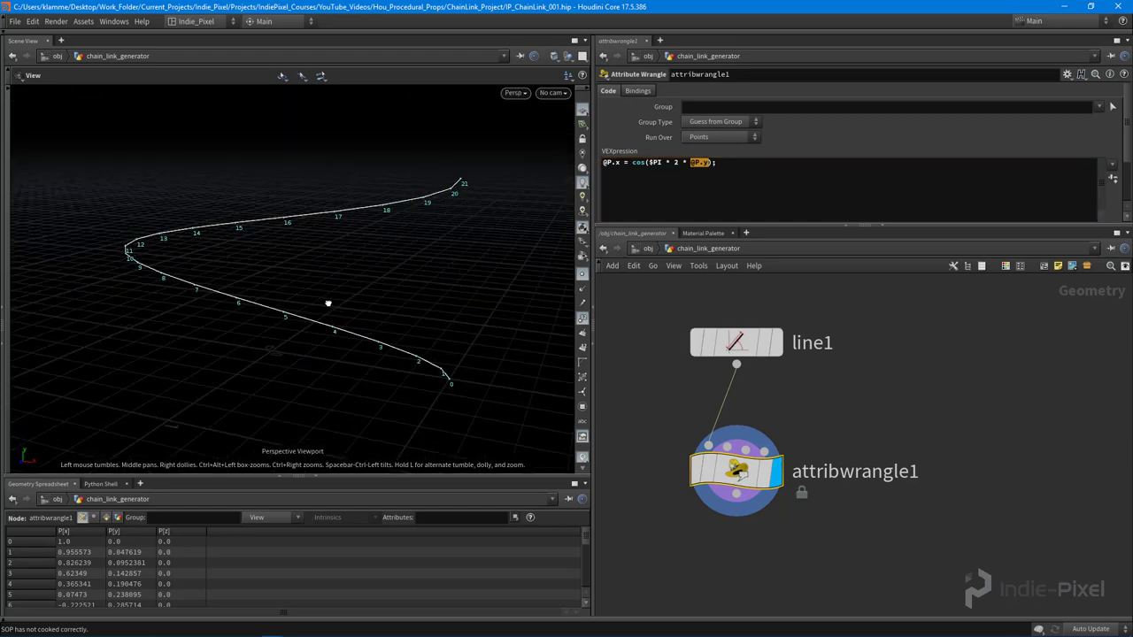
pyautogui.moveTo(327, 304); pyautogui.dragTo(297, 307)
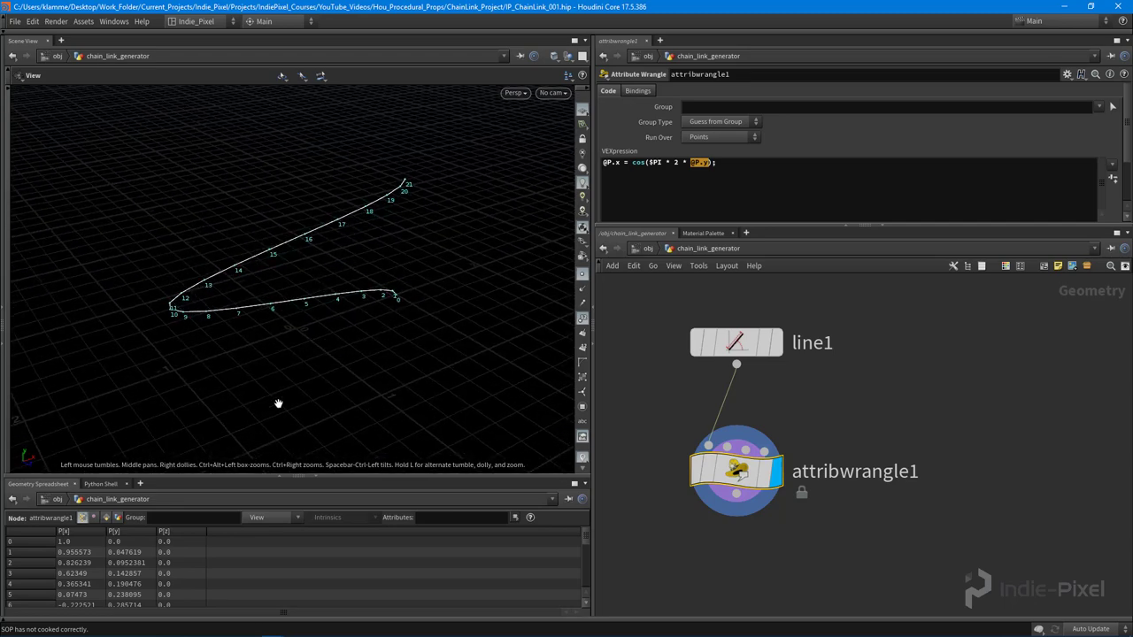
pyautogui.moveTo(279, 404); pyautogui.dragTo(281, 258)
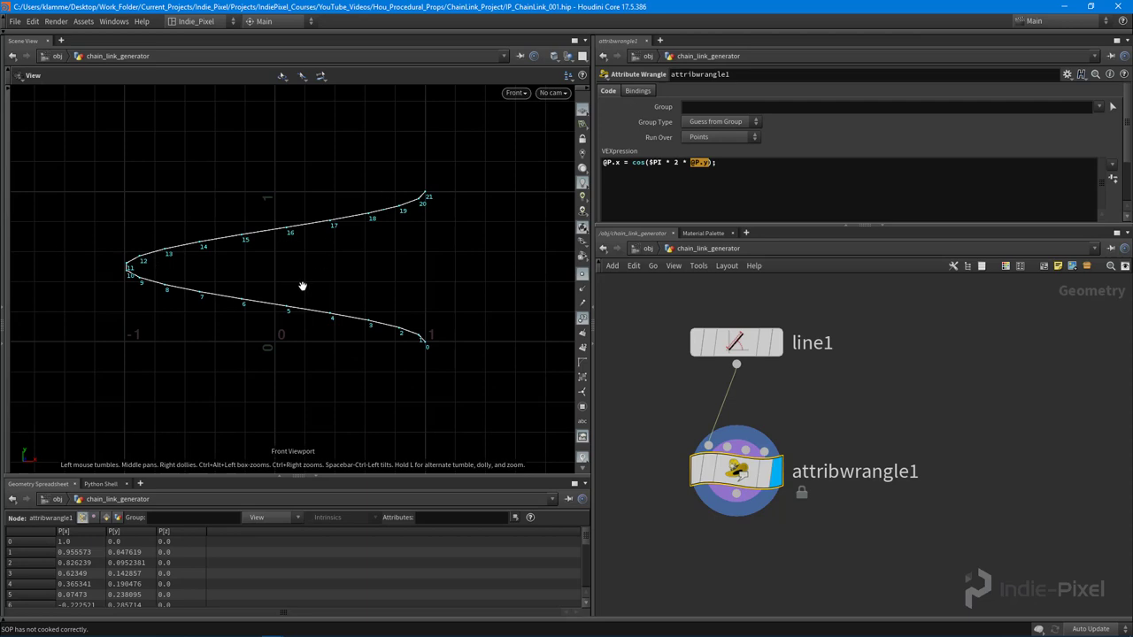
pyautogui.moveTo(303, 285); pyautogui.dragTo(286, 317)
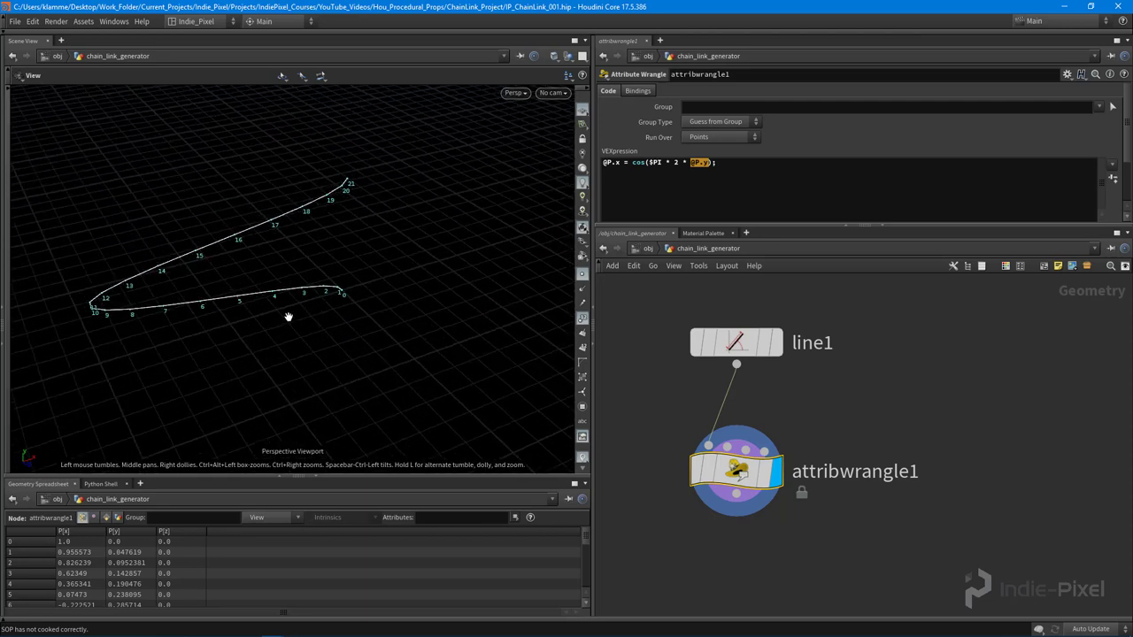
pyautogui.click(722, 163)
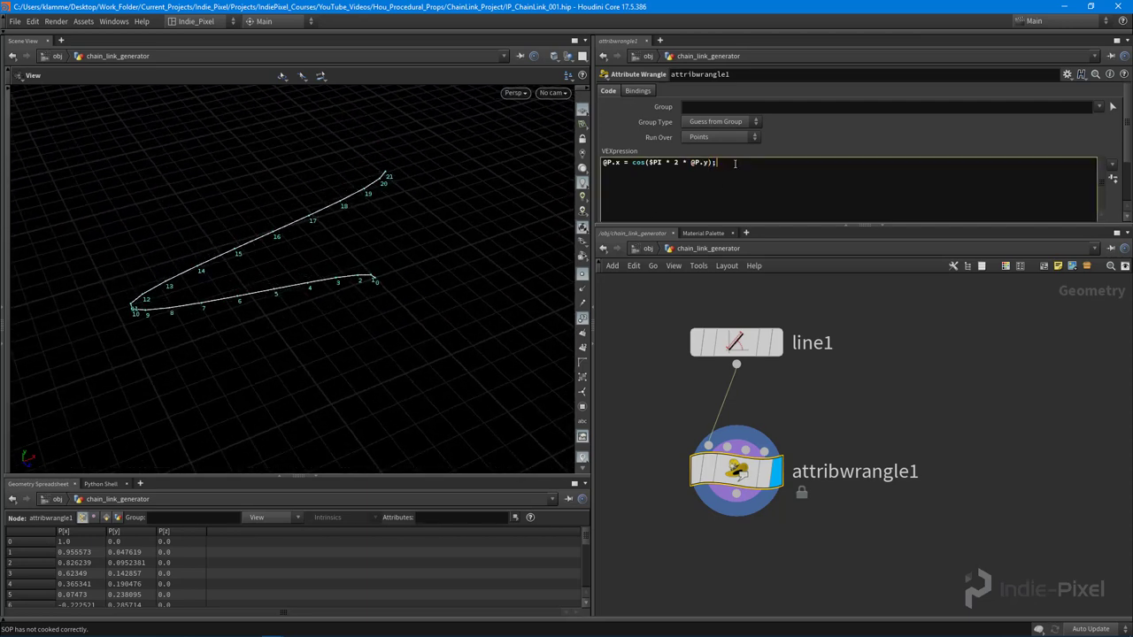
pyautogui.write('@P.z =')
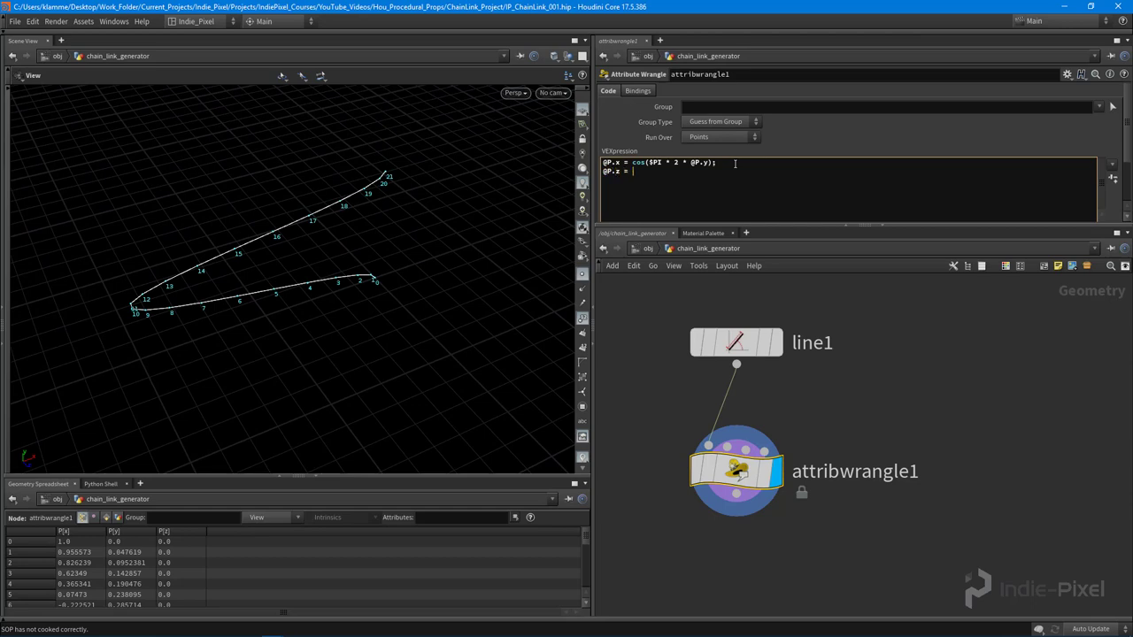
pyautogui.write('sin()')
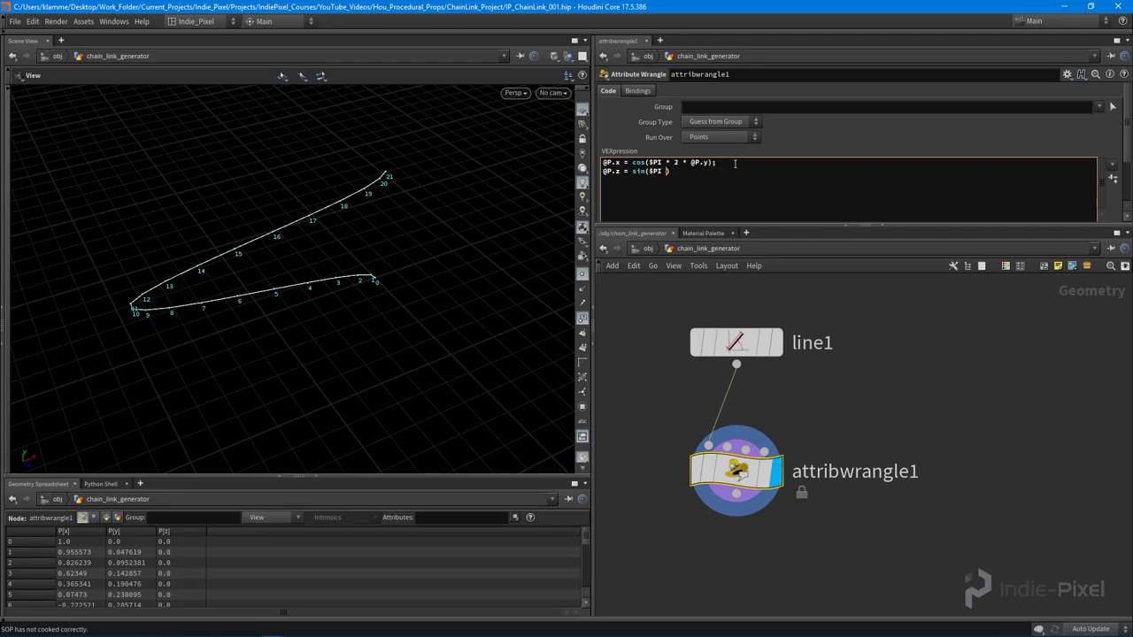
pyautogui.write('2 * @P.y')
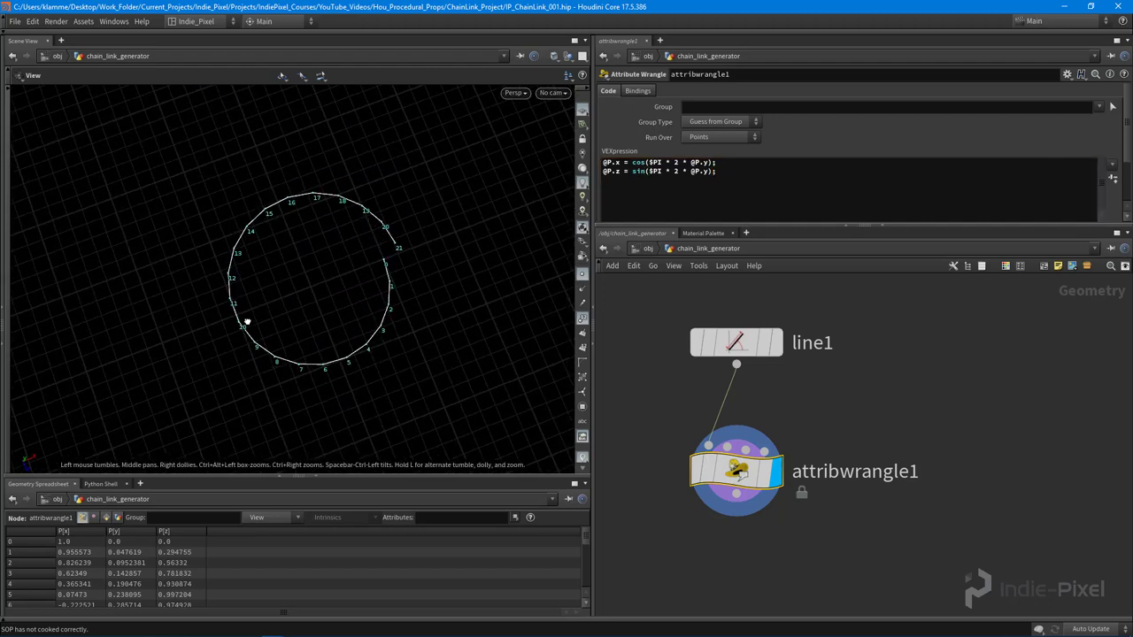
pyautogui.moveTo(309, 283); pyautogui.dragTo(375, 232)
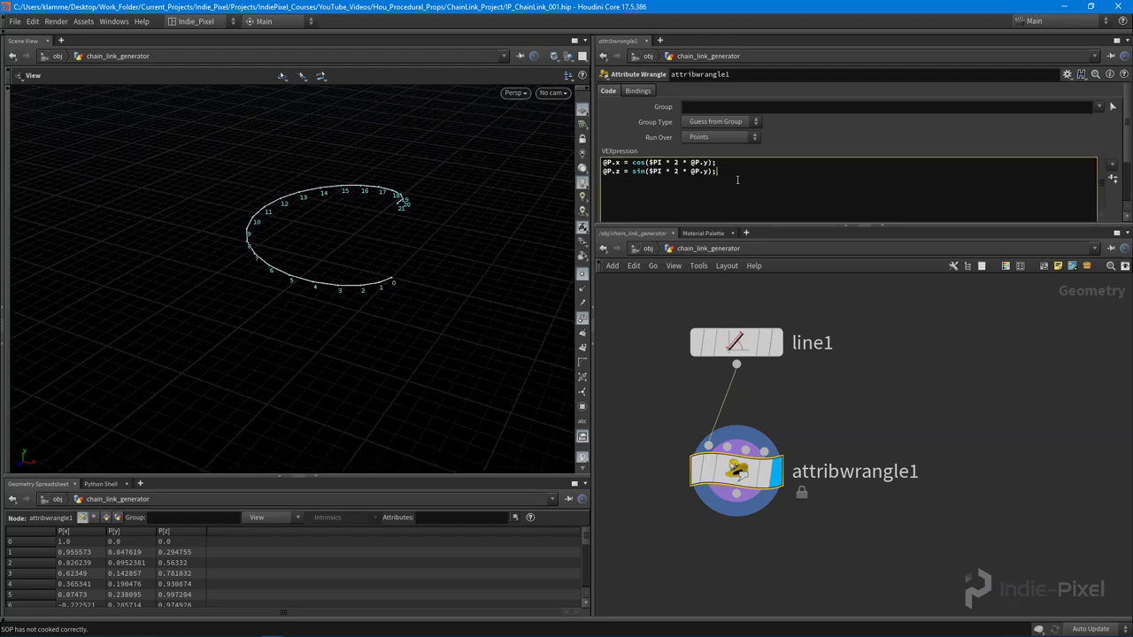
pyautogui.press('tab')
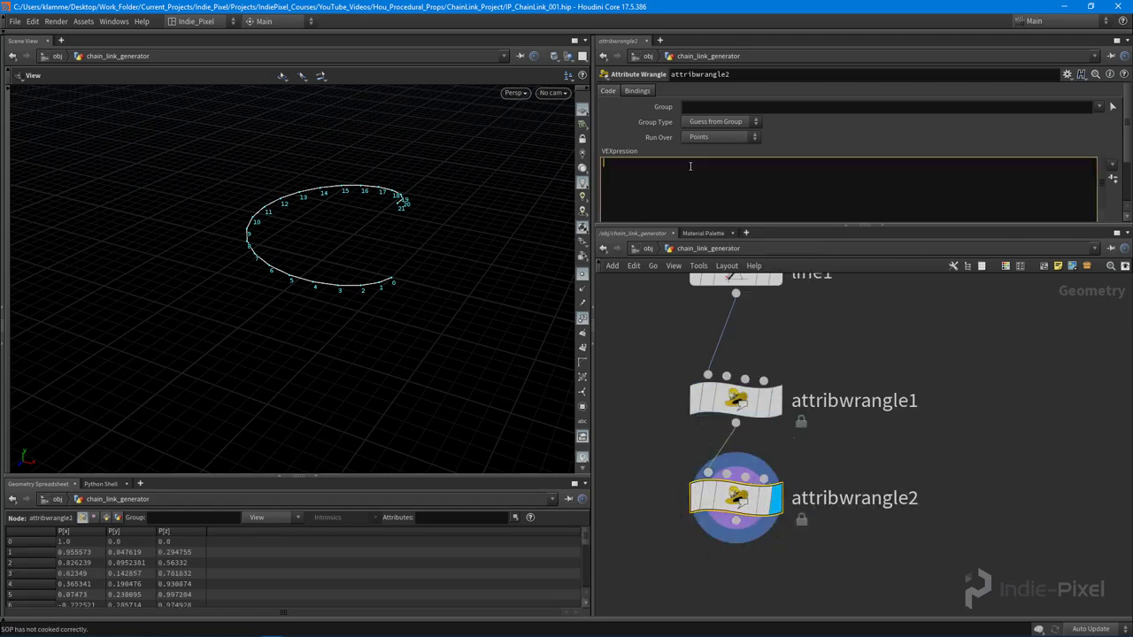
# Enter @P.y = 0; in attribwrangle2, then display attribwrangle1's circle again
pyautogui.write('@P.y = 0;')
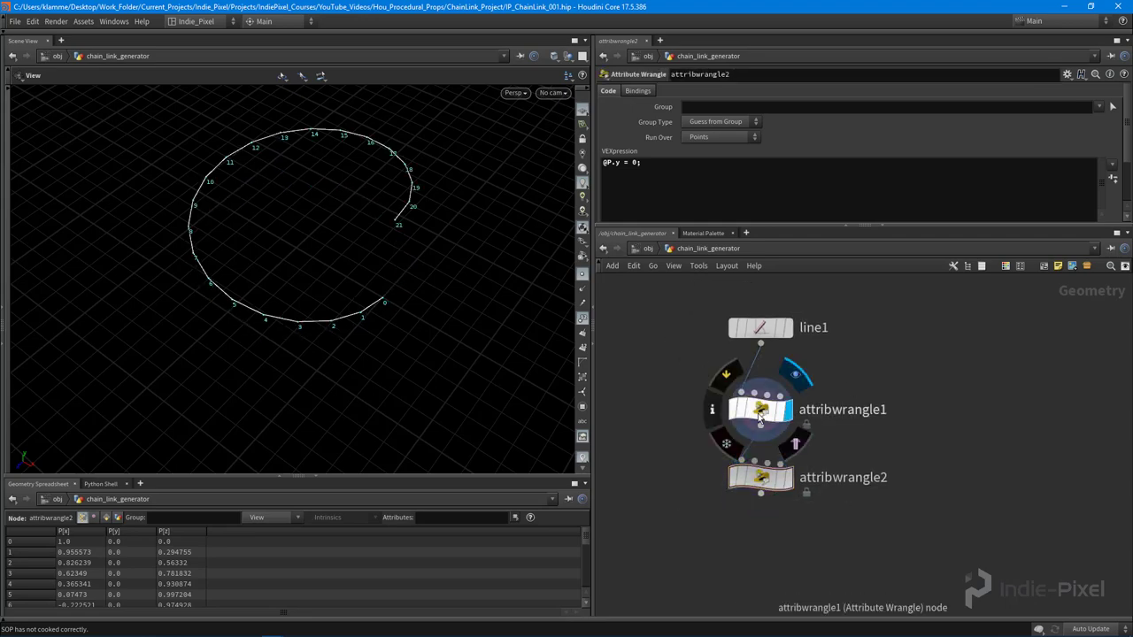
pyautogui.click(760, 408)
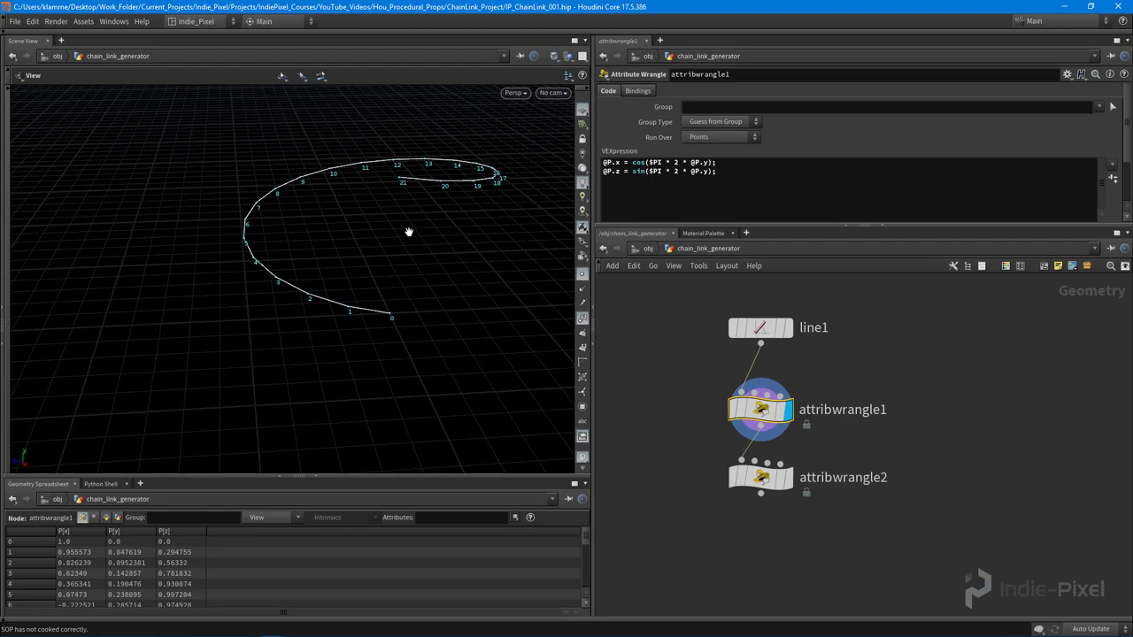